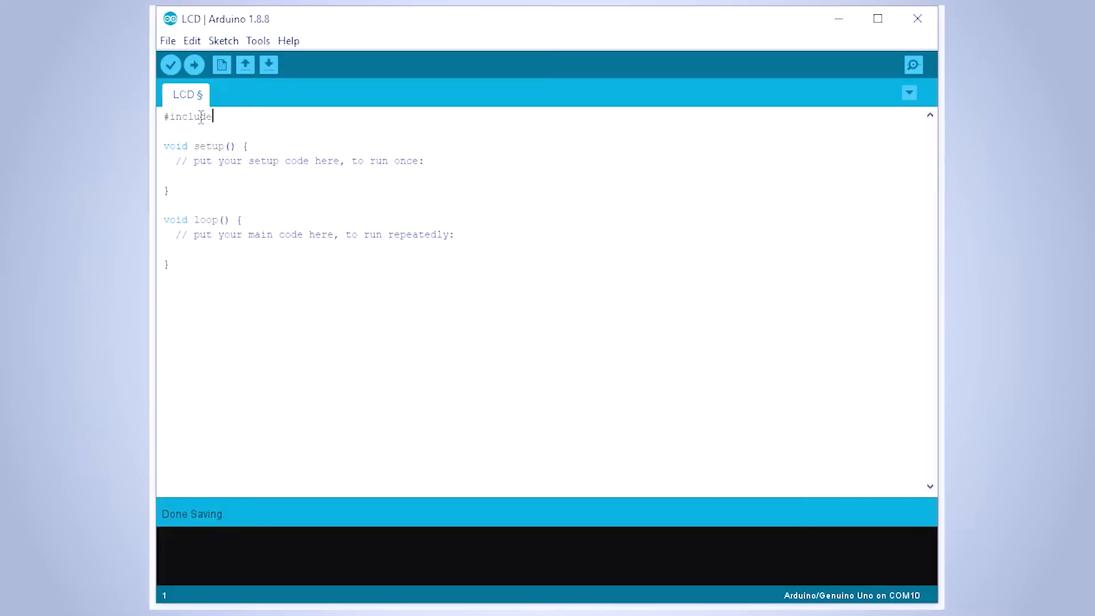
# Add #include <LiquidCrystal.h> and declare LiquidCrystal lcd(12,11,5,4,3,2);.
pyautogui.write('<LiquidCrystal.h>')
pyautogui.write('LiquidCrystal lcd(')
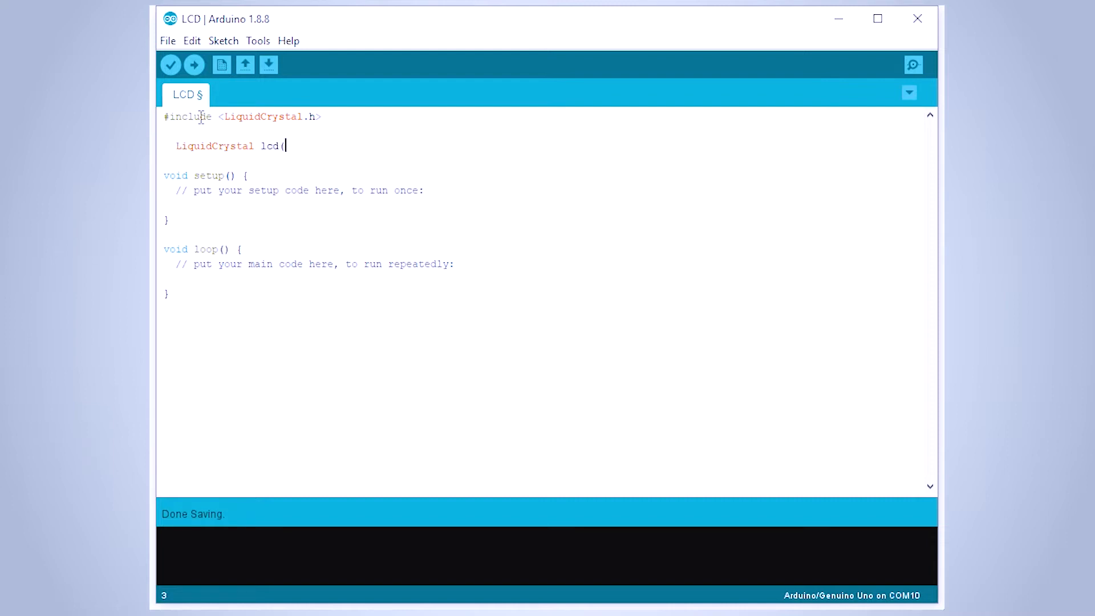
pyautogui.write('12,11,5,4,3,2')
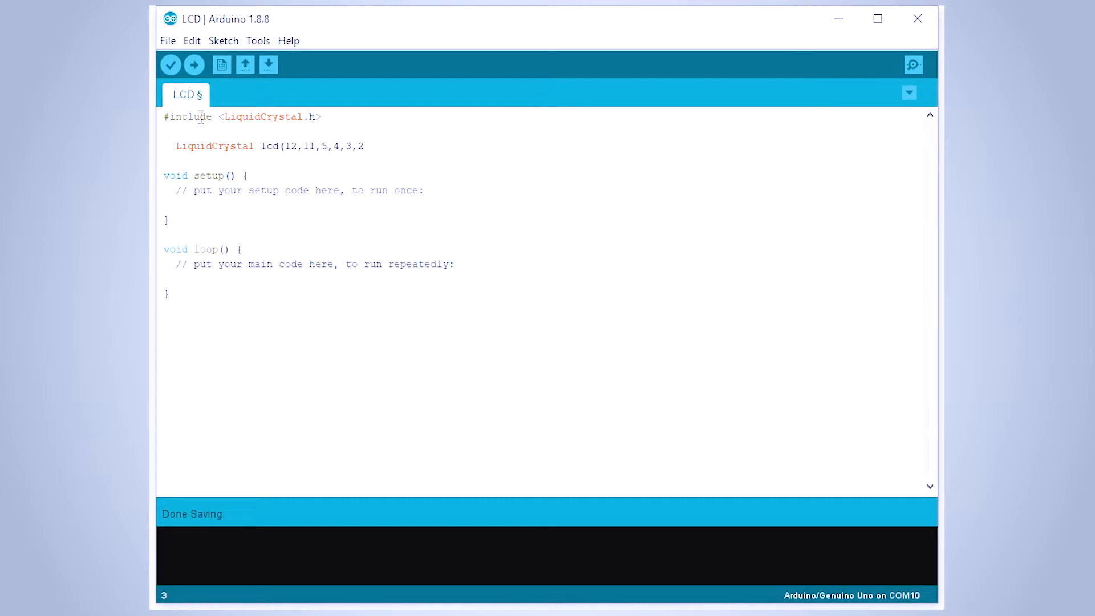
pyautogui.write(');')
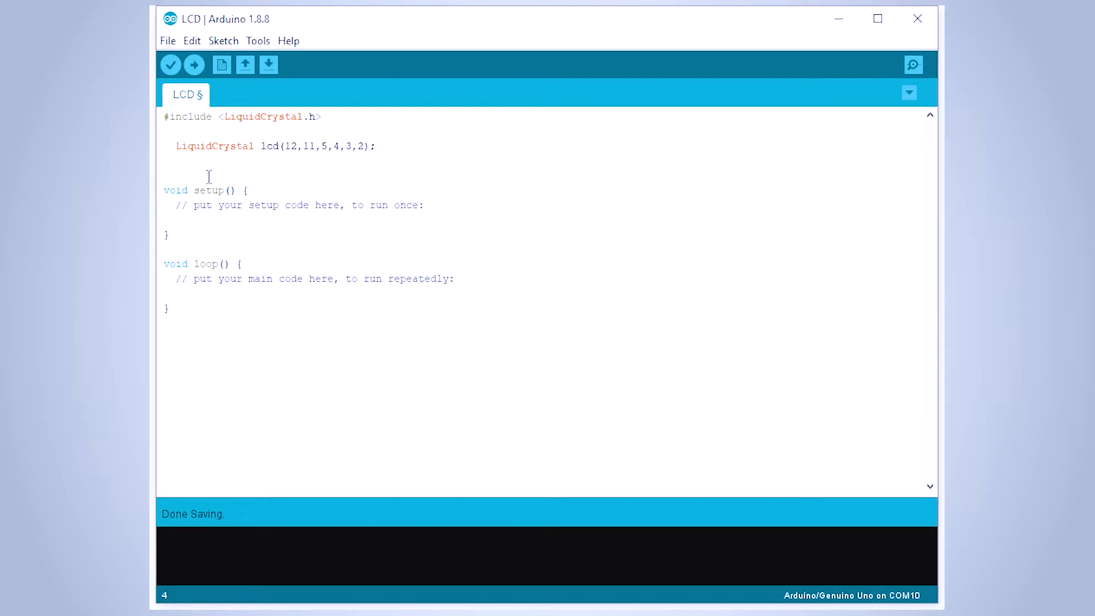
# Write analogWrite(6,100); and lcd.begin(16,2); in setup, and begin lcd.setCursor in loop.
pyautogui.write('analogWrit')
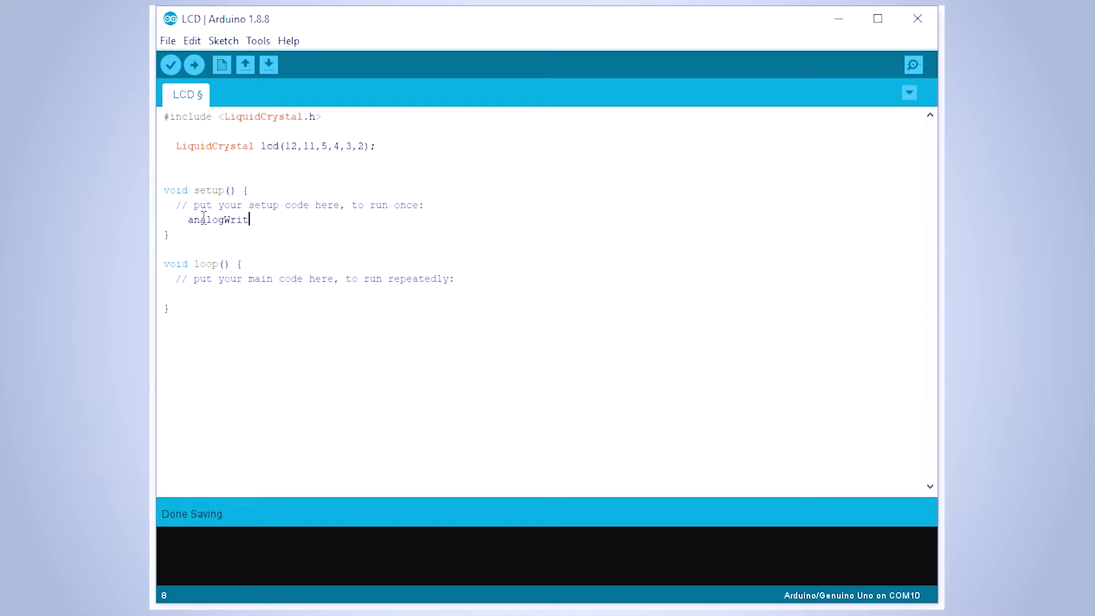
pyautogui.write('(6,100);')
pyautogui.write('lcd.begin')
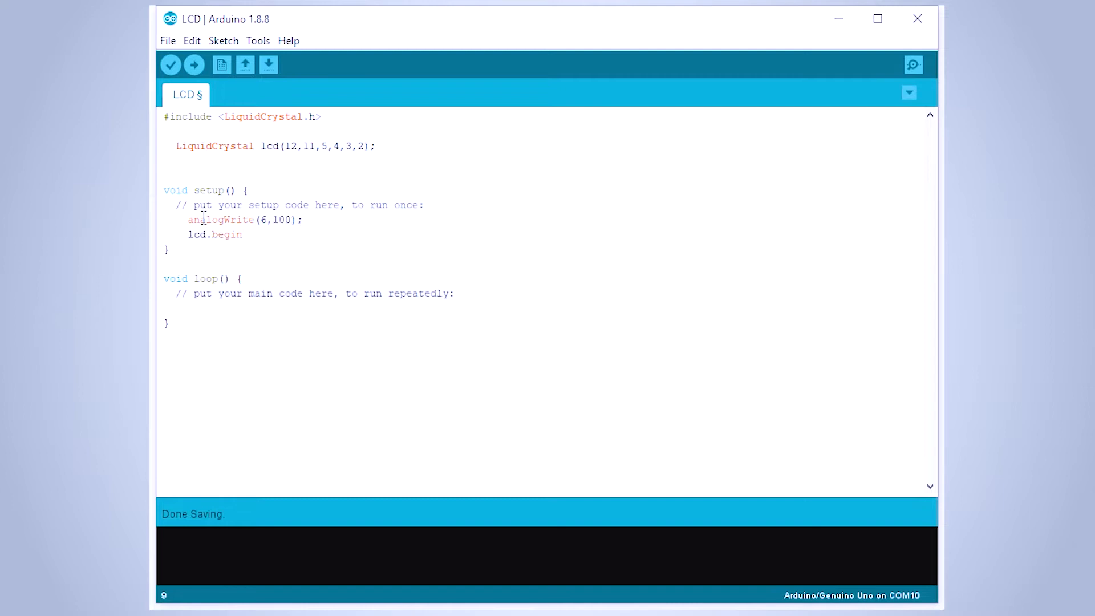
pyautogui.write('(16,2);')
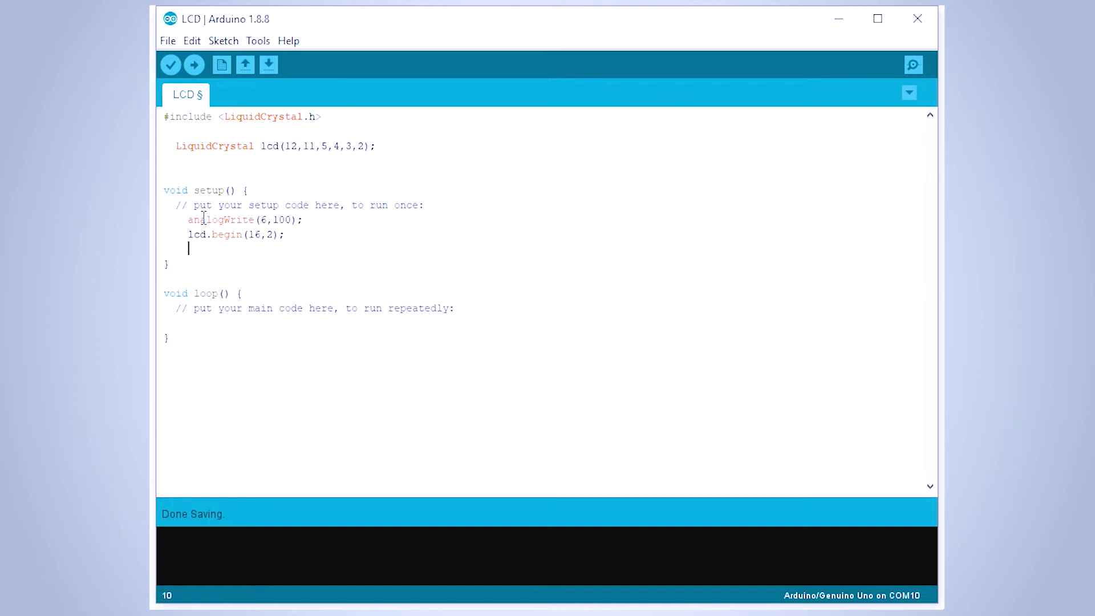
pyautogui.write('lcd')
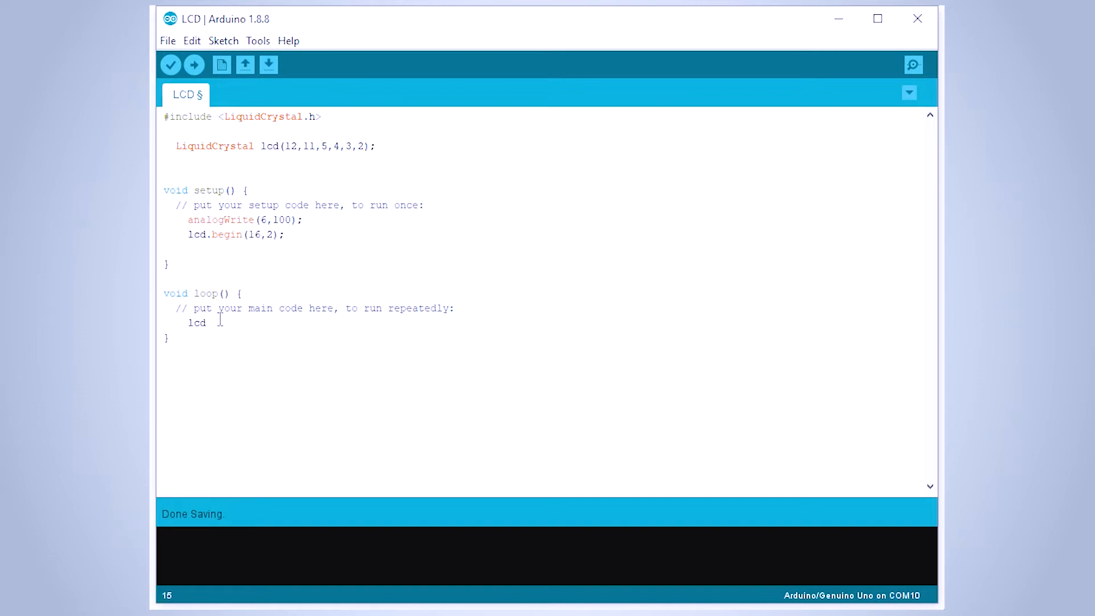
pyautogui.write('.setCursor')
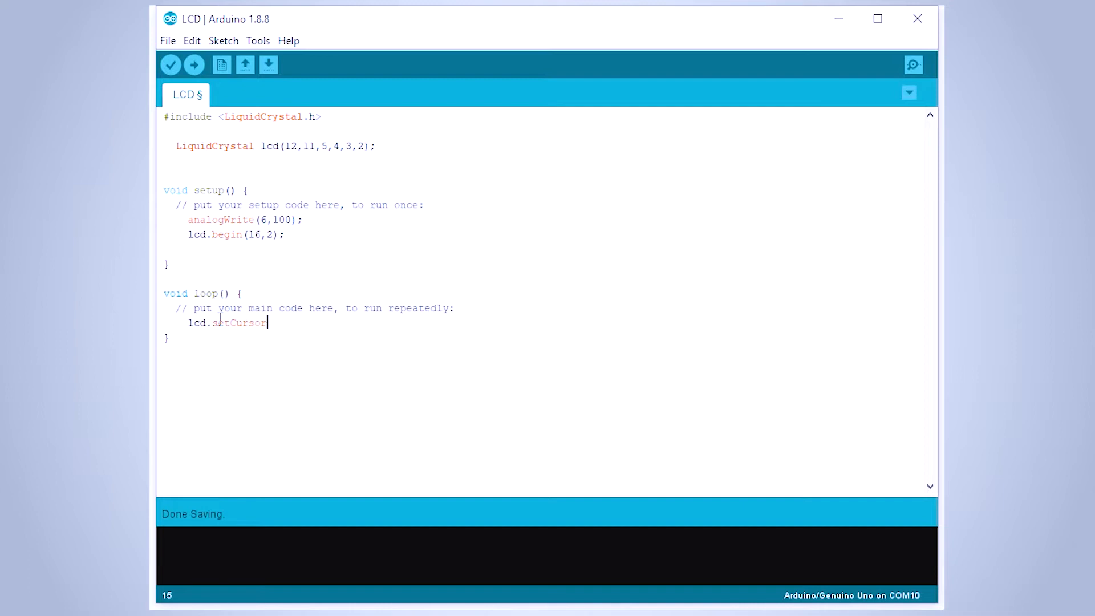
# Finish lcd.setCursor(1,0); and add lcd.print("SUPERB TECH"); in loop.
pyautogui.write('(1,0);')
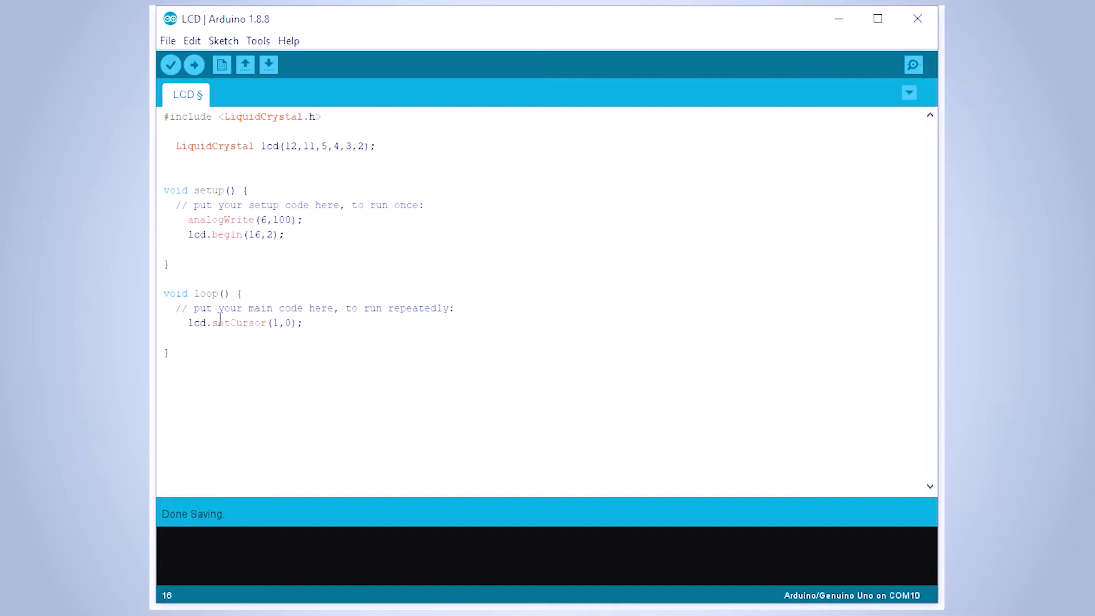
pyautogui.write('lcd.print(')
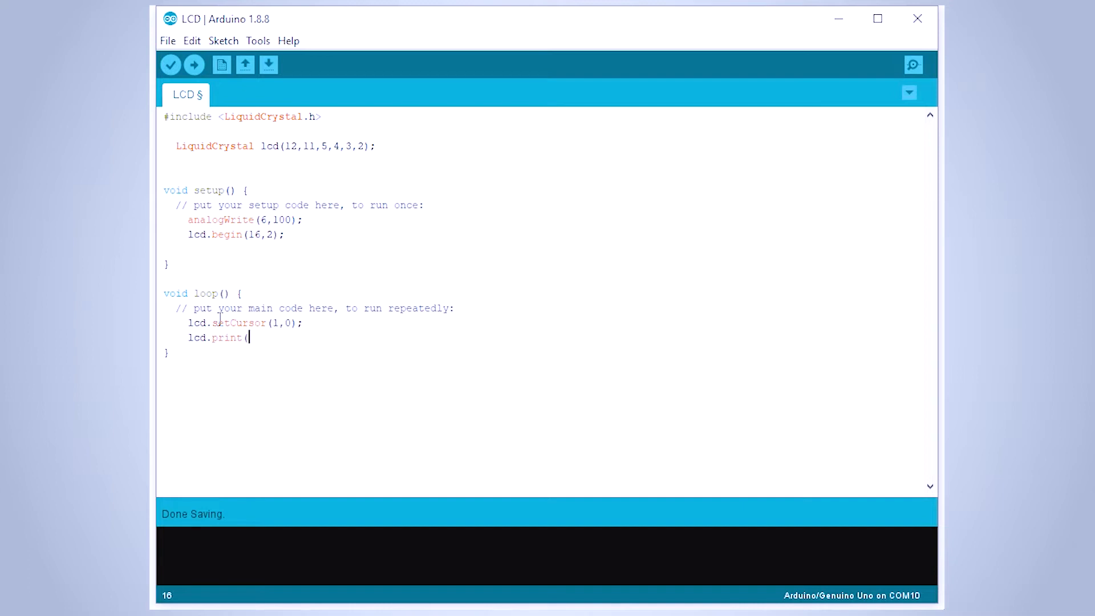
pyautogui.write('"S')
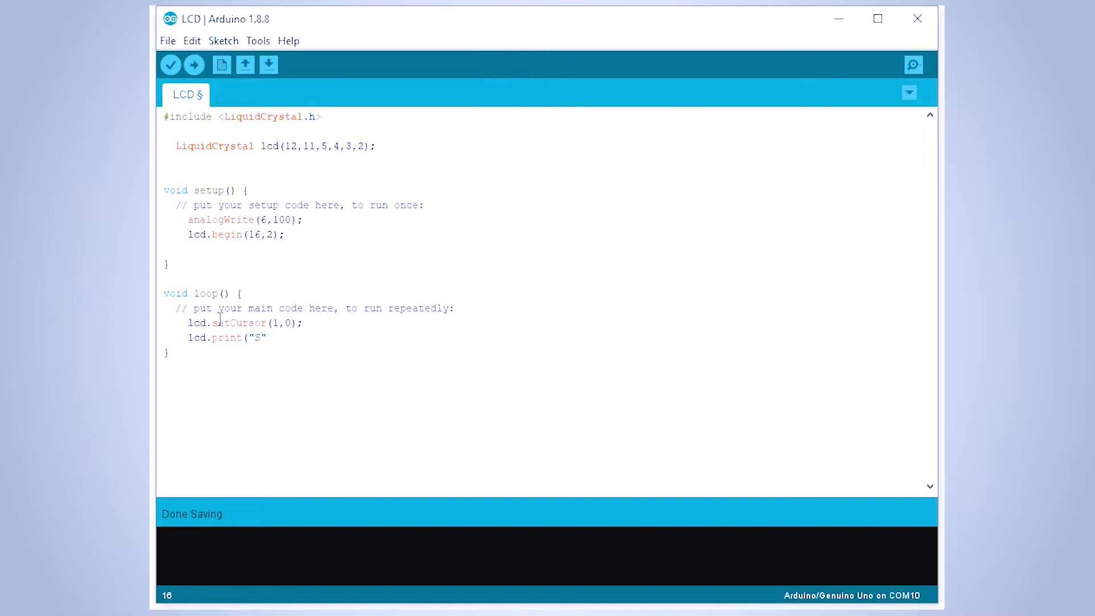
pyautogui.write('UPERB TECH"')
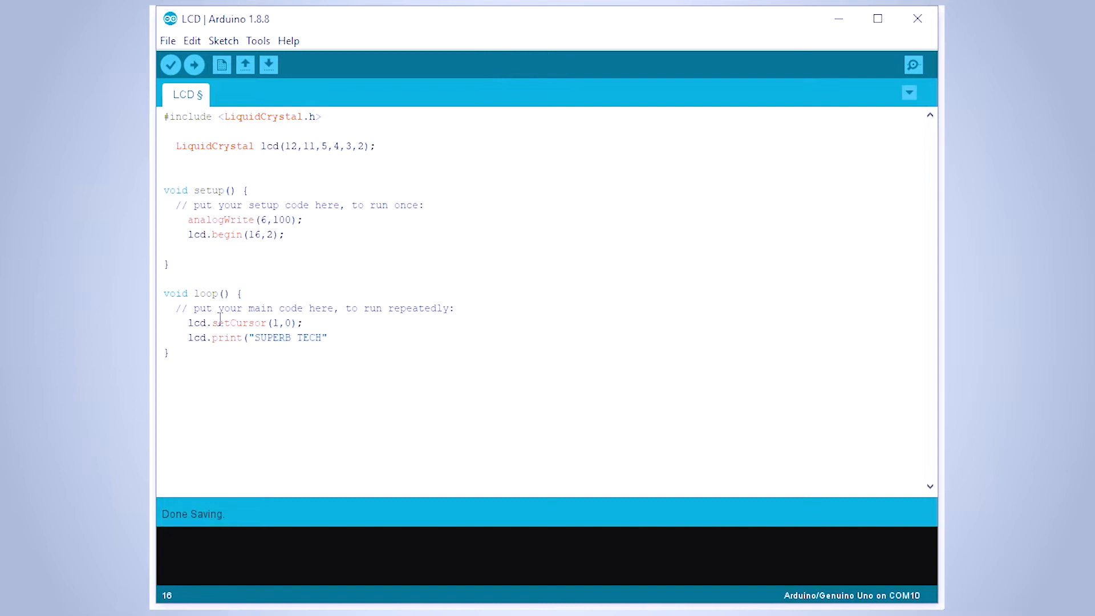
pyautogui.write(';')
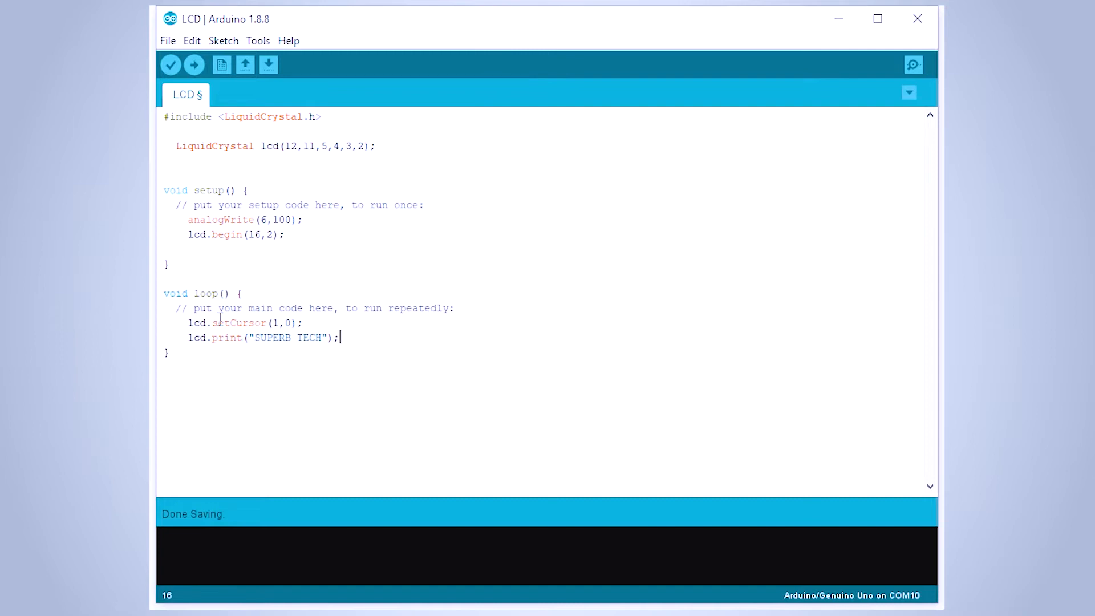
pyautogui.press('Return')
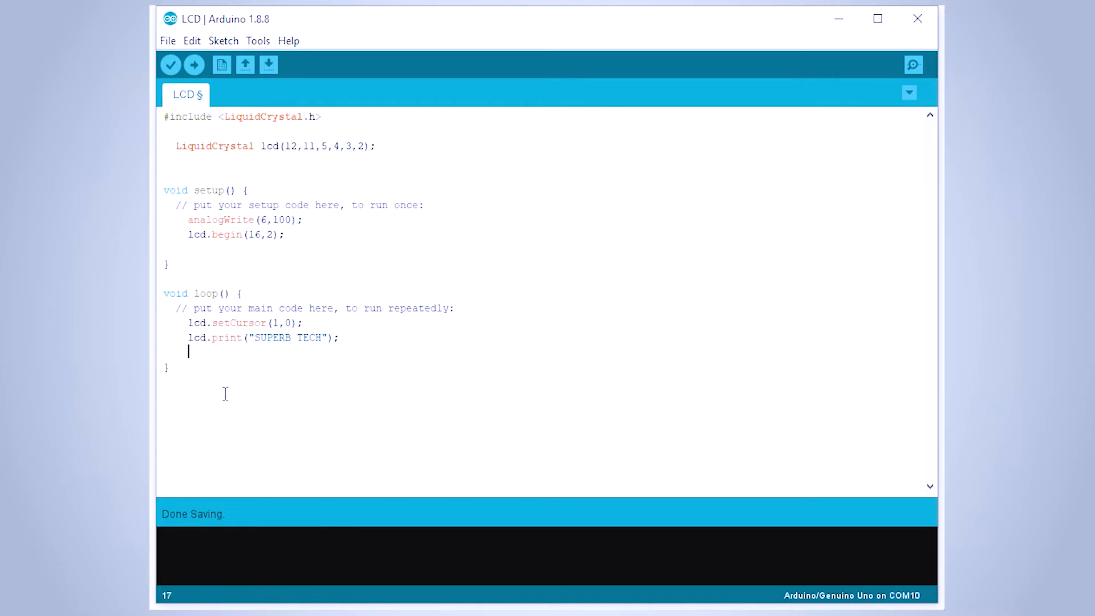
# Verify the LCD sketch so it compiles successfully at 1840 bytes.
pyautogui.click(170, 64)
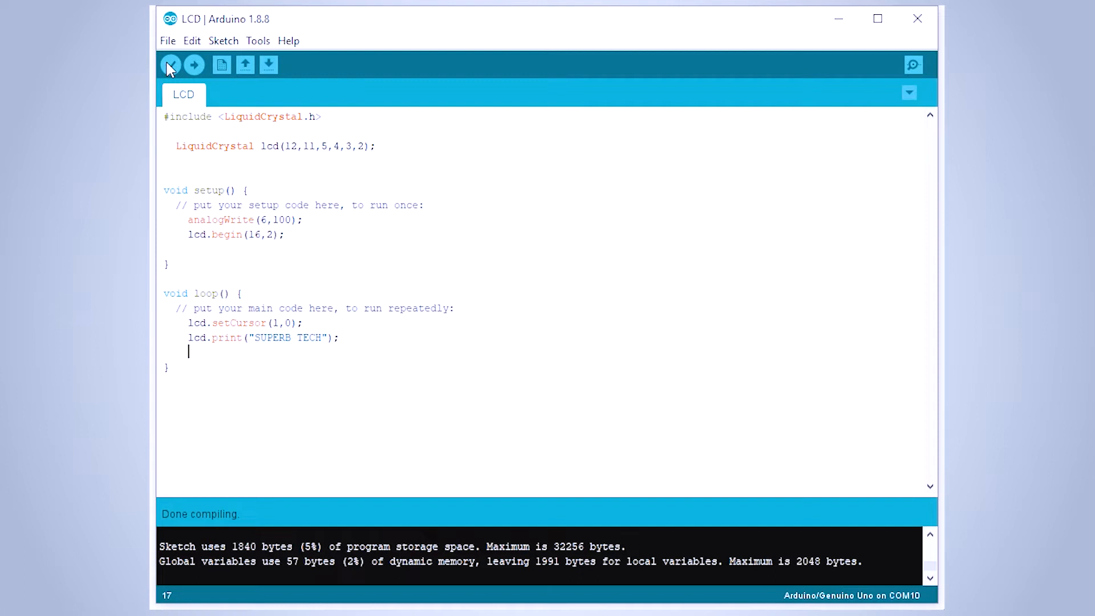
pyautogui.moveTo(194, 65)
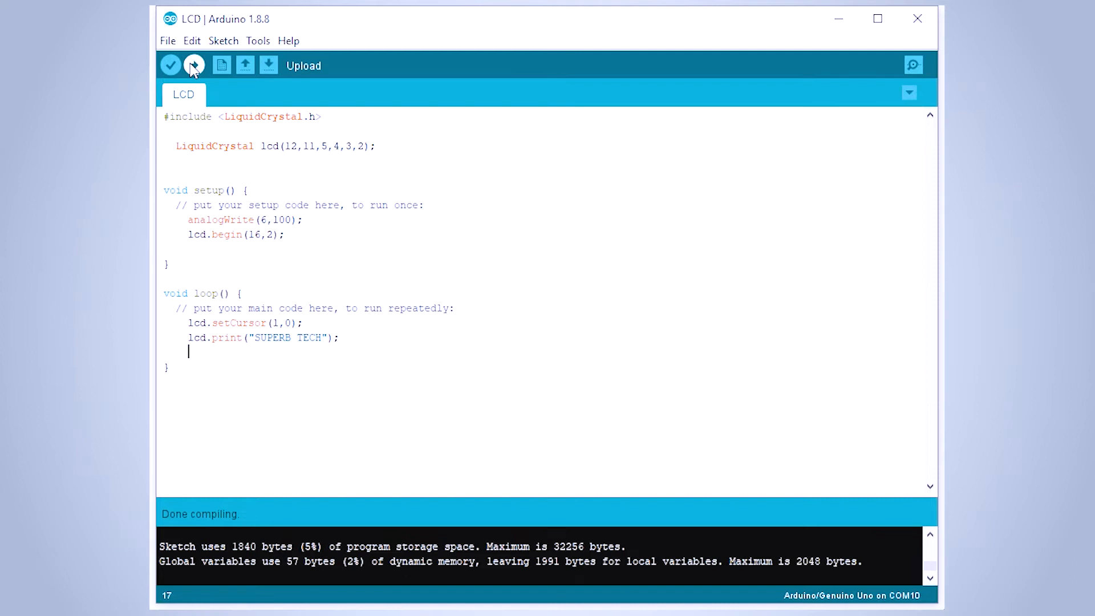
# Upload the LCD sketch to the Uno and bring up the LiquidCrystal Blink example.
pyautogui.click(194, 65)
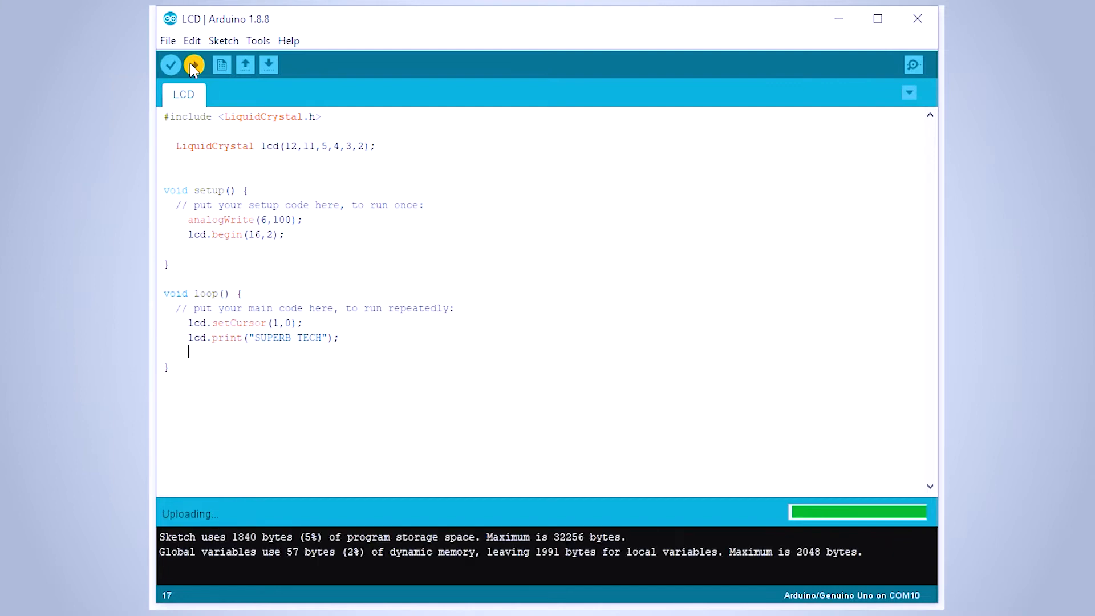
pyautogui.click(168, 41)
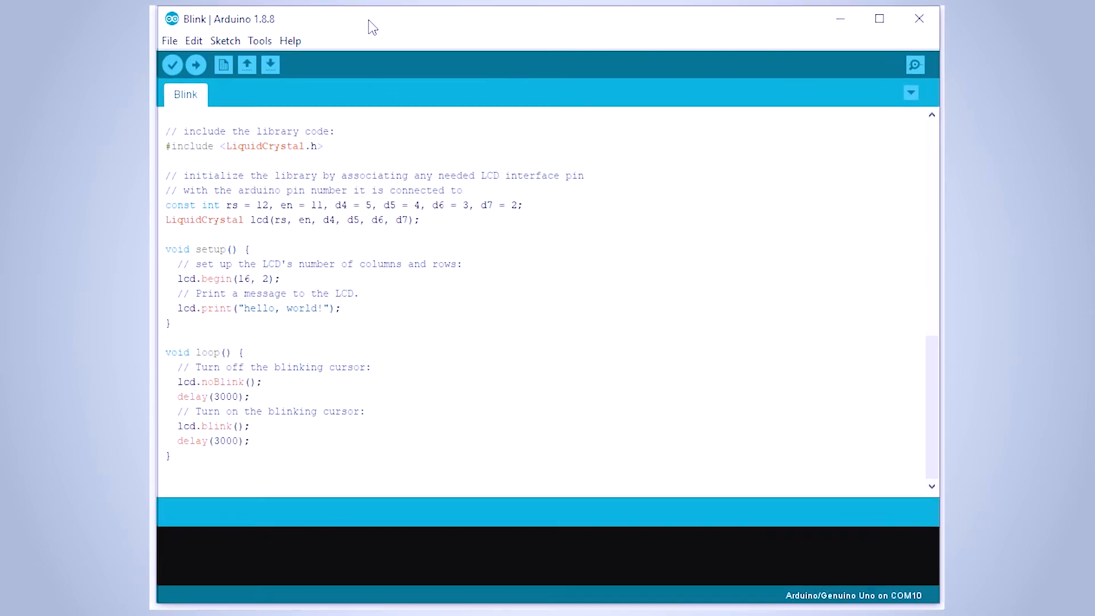
# Insert analogWrite(6,100); after lcd.begin(16, 2); in Blink's setup and upload it.
pyautogui.scroll(3)
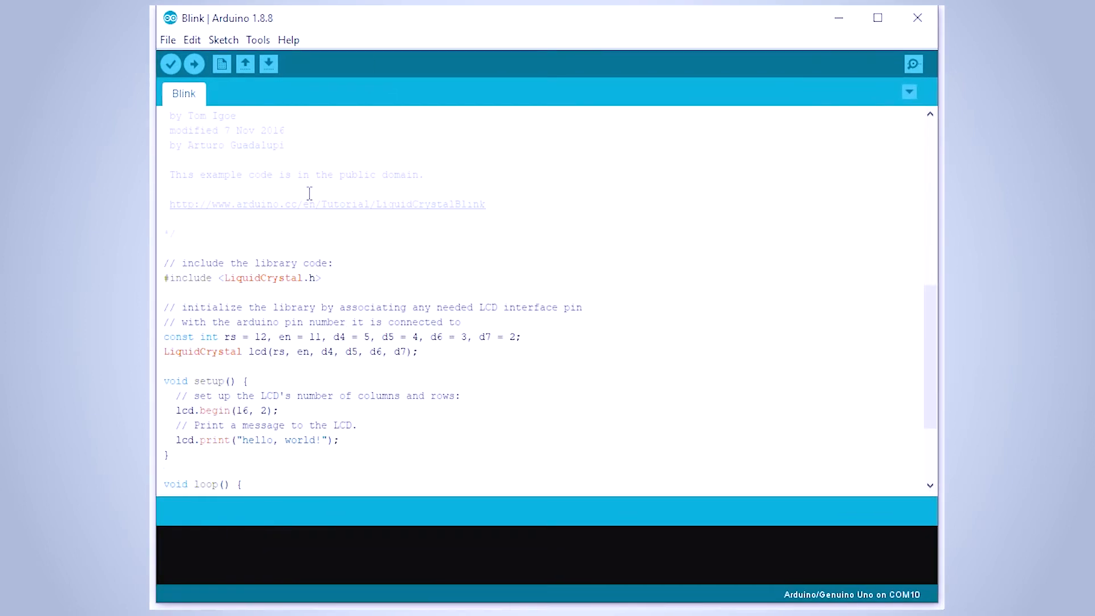
pyautogui.scroll(-3)
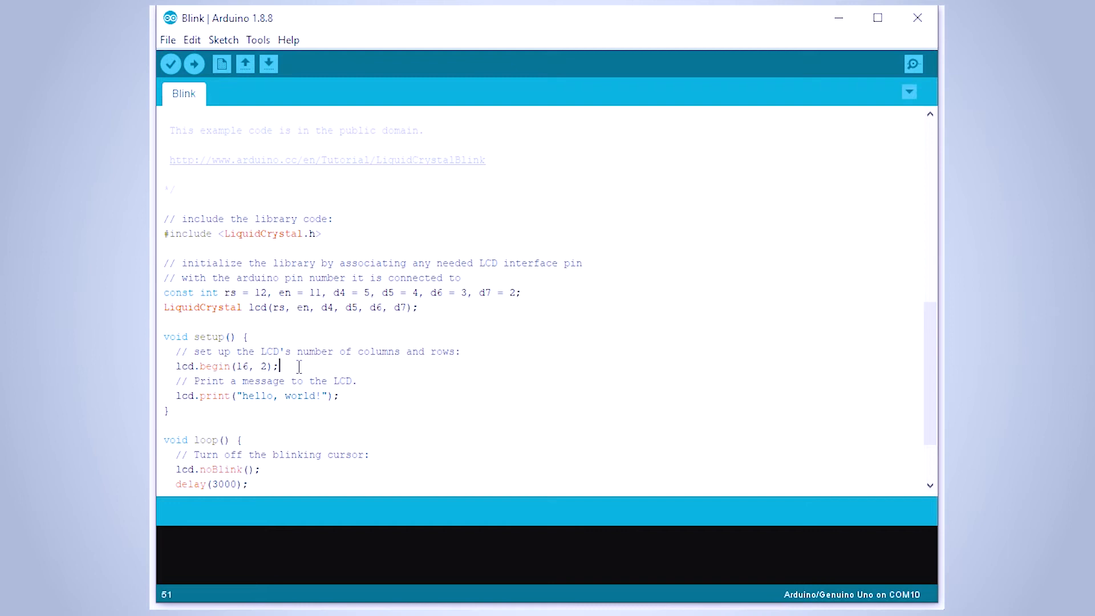
pyautogui.write('analogWrite')
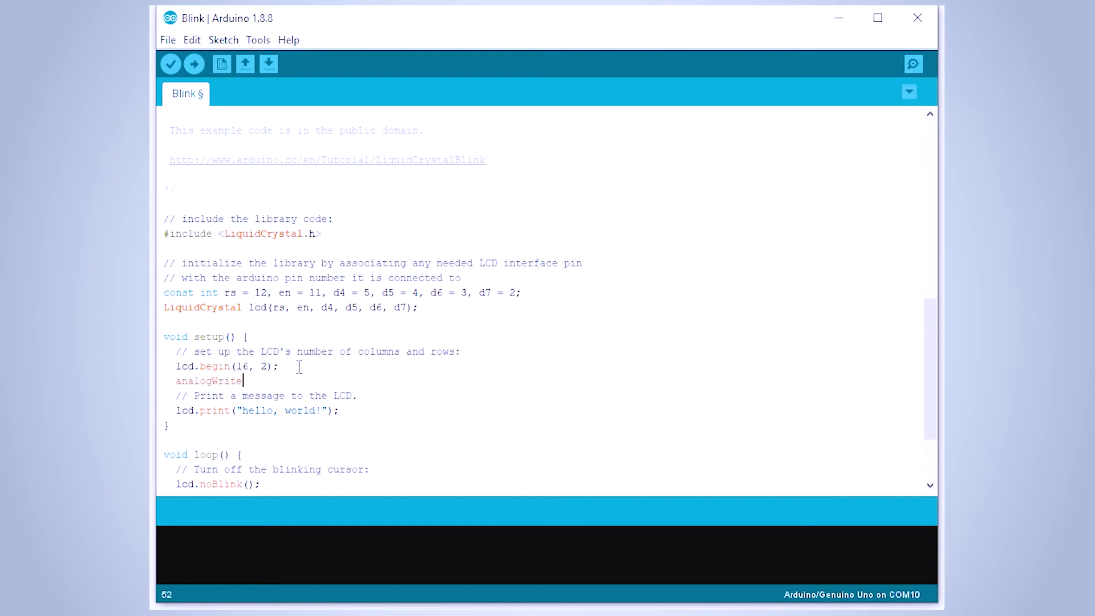
pyautogui.write('(6,100);')
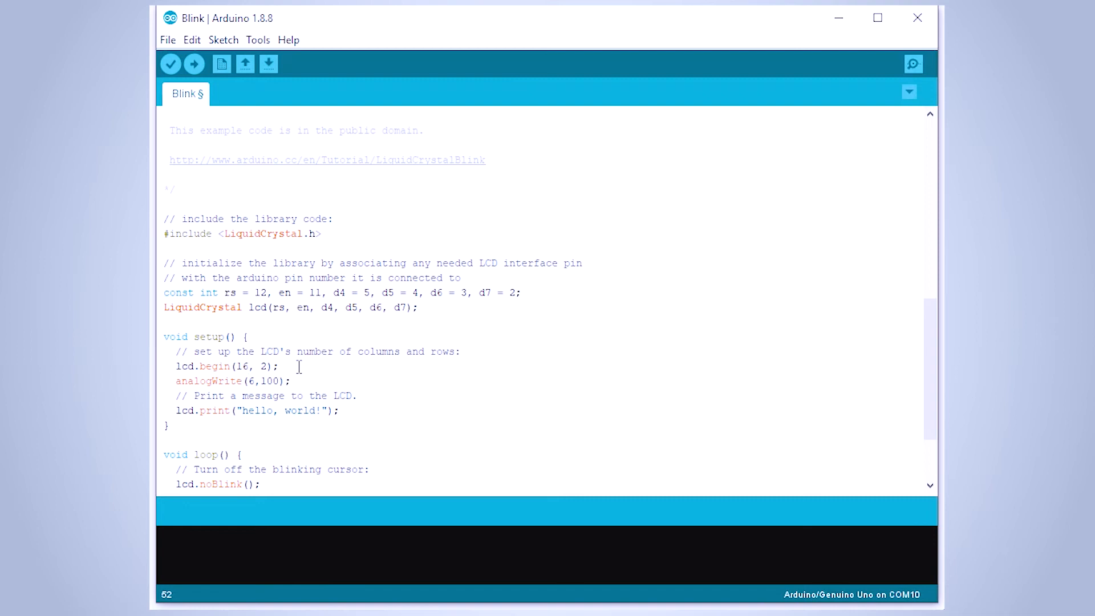
pyautogui.click(194, 64)
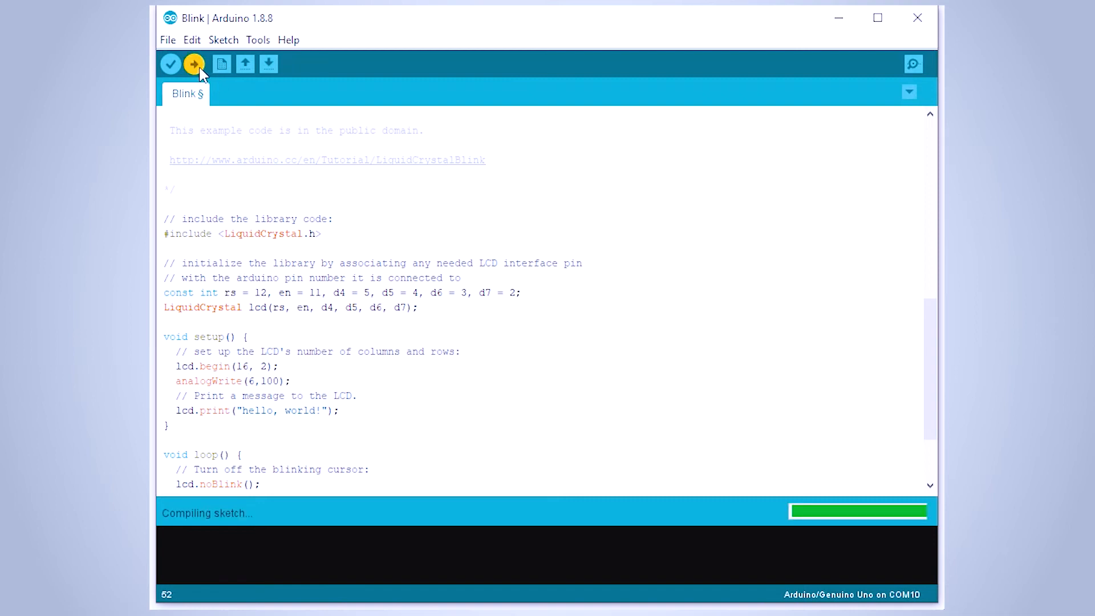